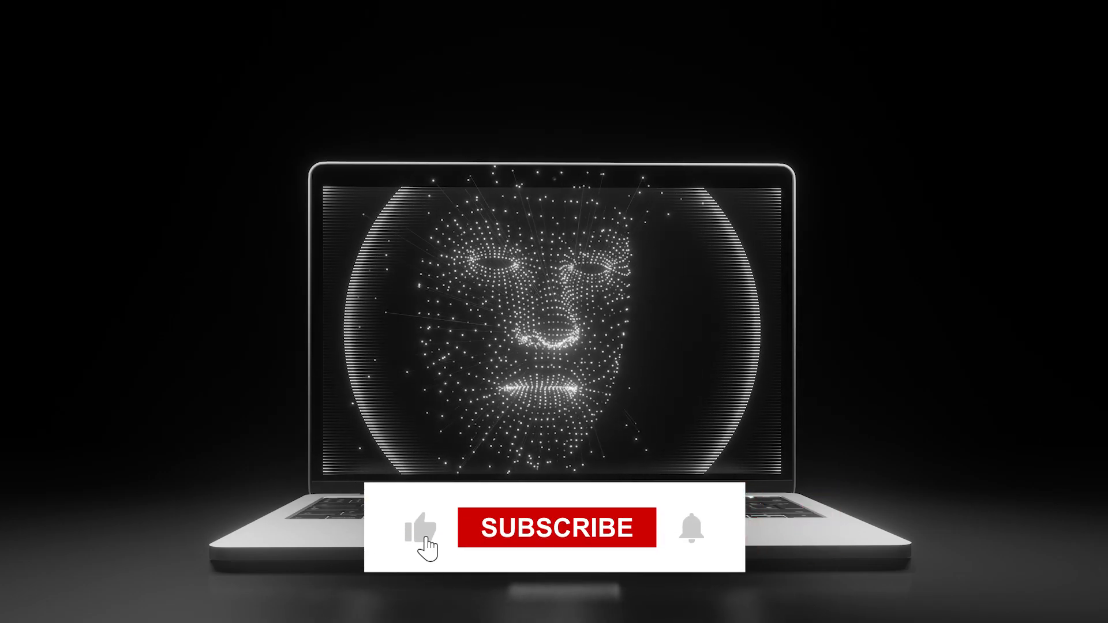
{"action": "left_click", "coordinate": [557, 529]}
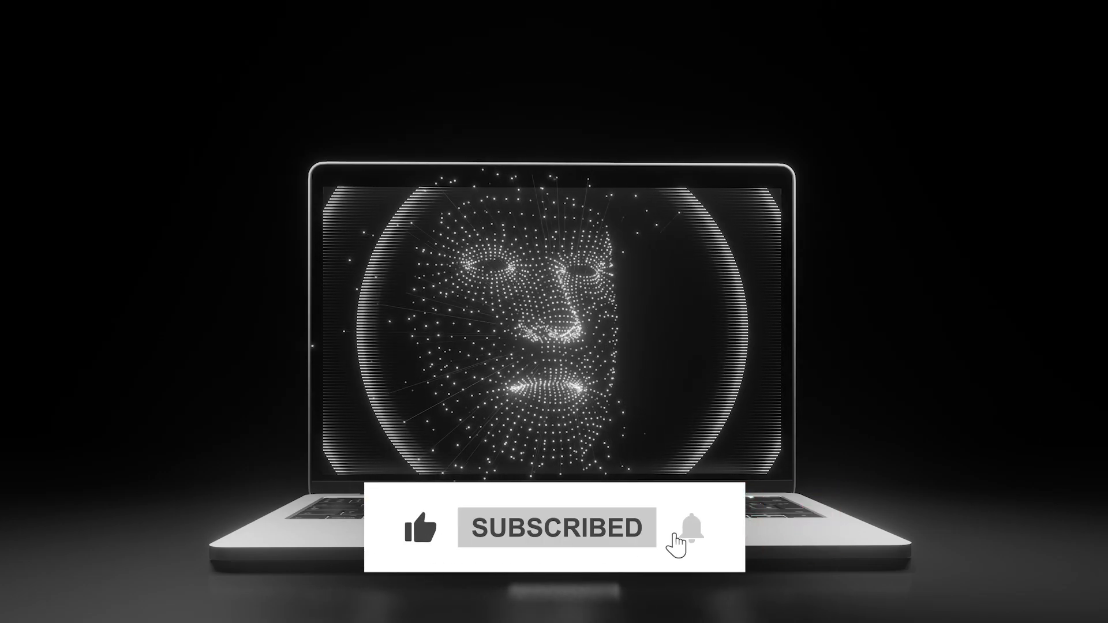